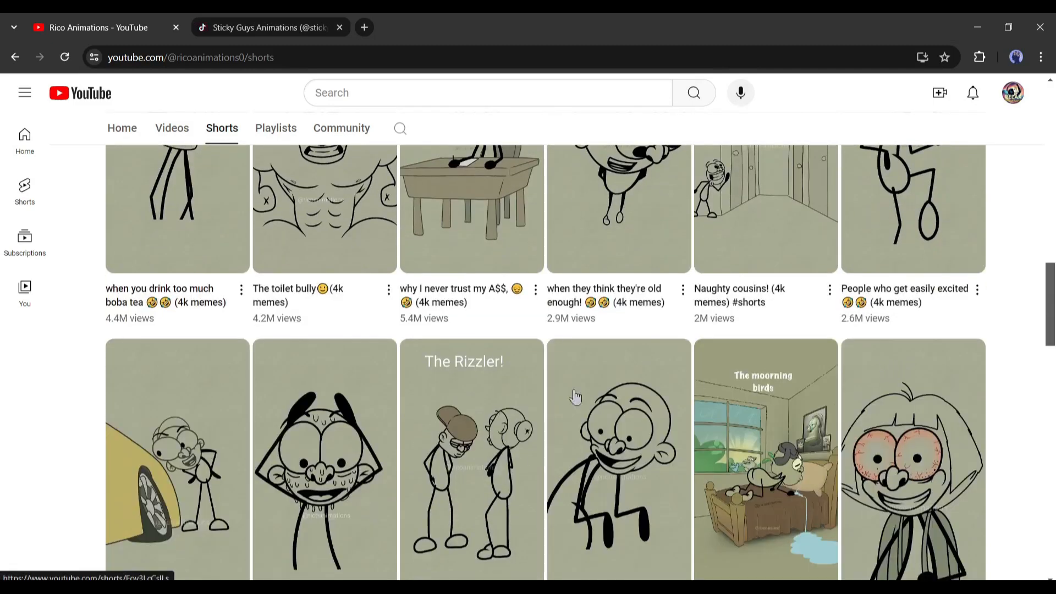
- Leave the Fathers clip and return to the Sticky Guys Animations profile's video grid
left_click(268, 26)
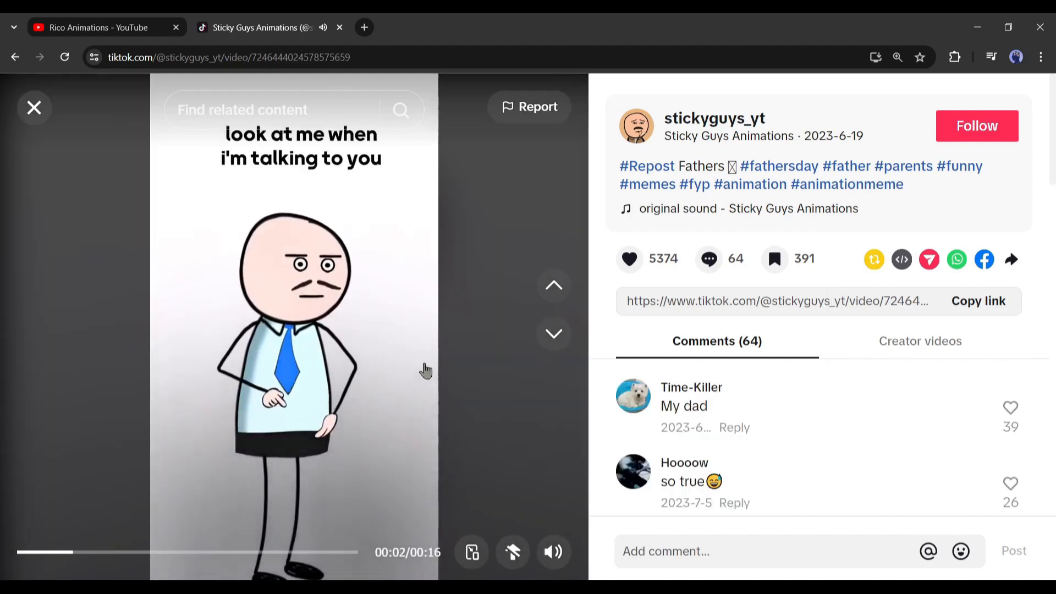
left_click(34, 108)
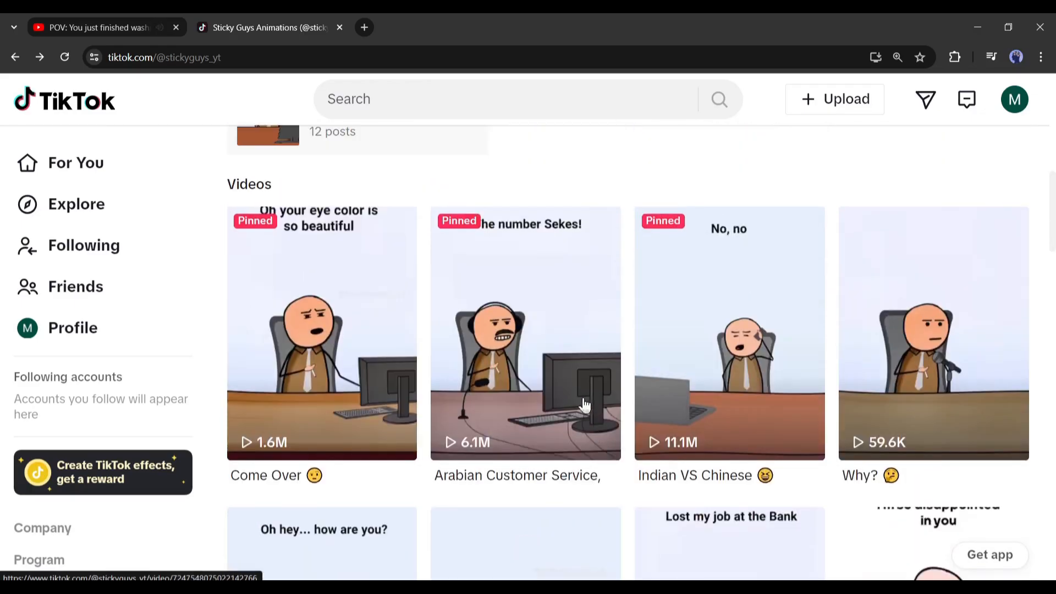